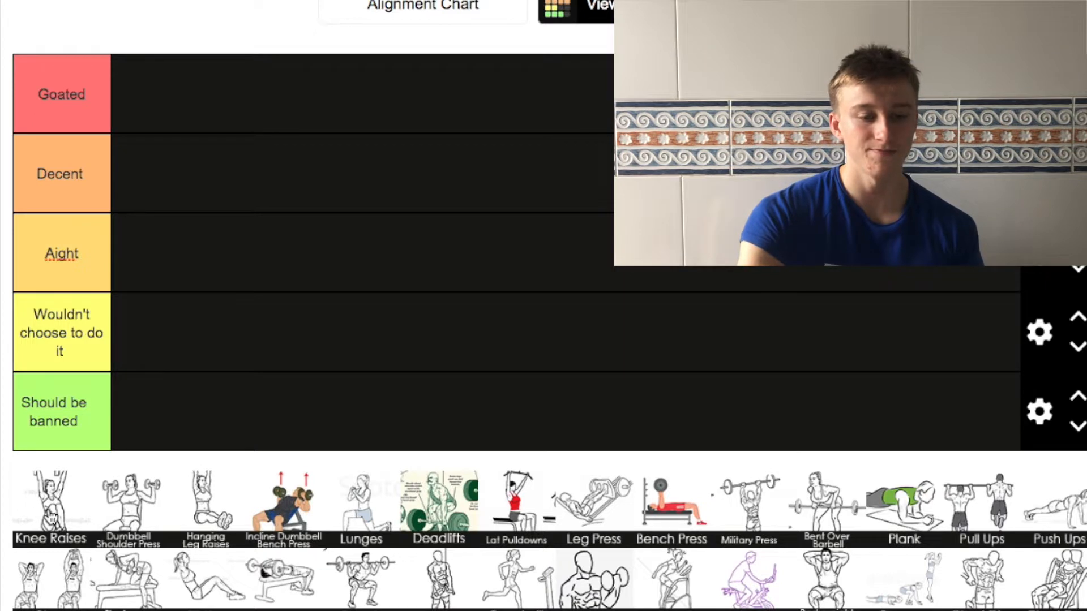
- Place Knee Raises in the Aight tier as the first ranked exercise
{"action": "left_click_drag", "start_coordinate": [49, 502], "coordinate": [104, 364]}
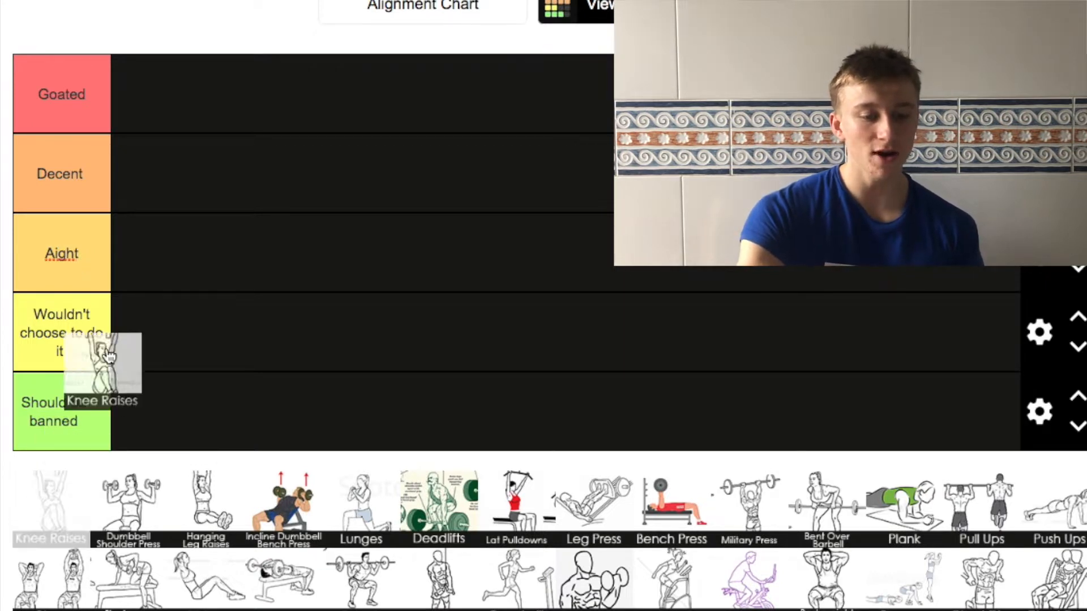
{"action": "left_click_drag", "start_coordinate": [104, 353], "coordinate": [149, 246]}
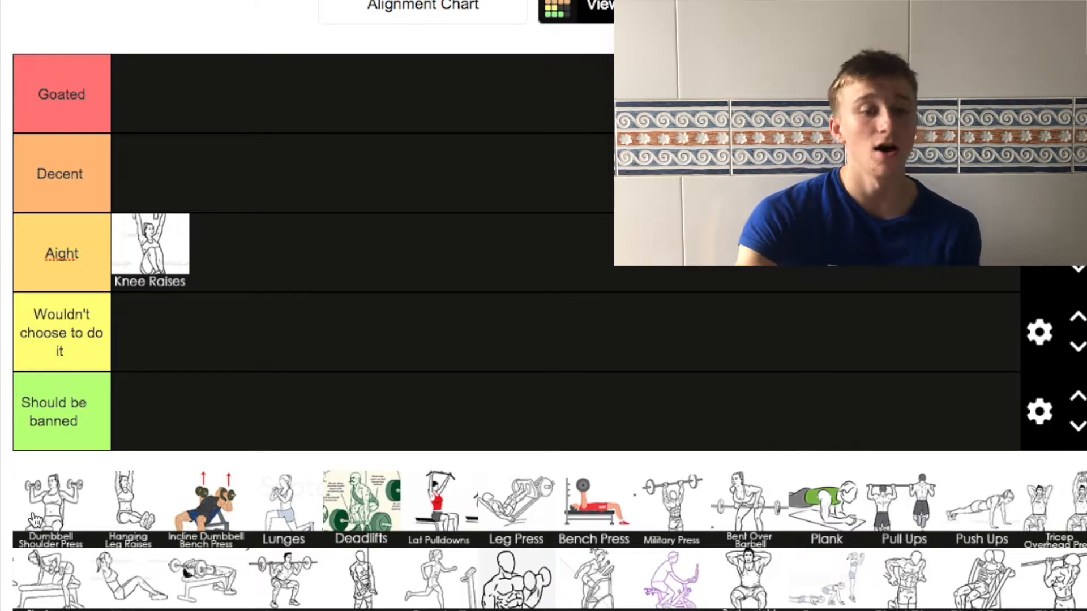
- Place Dumbbell Shoulder Press in the Decent tier
{"action": "left_click_drag", "start_coordinate": [49, 500], "coordinate": [158, 166]}
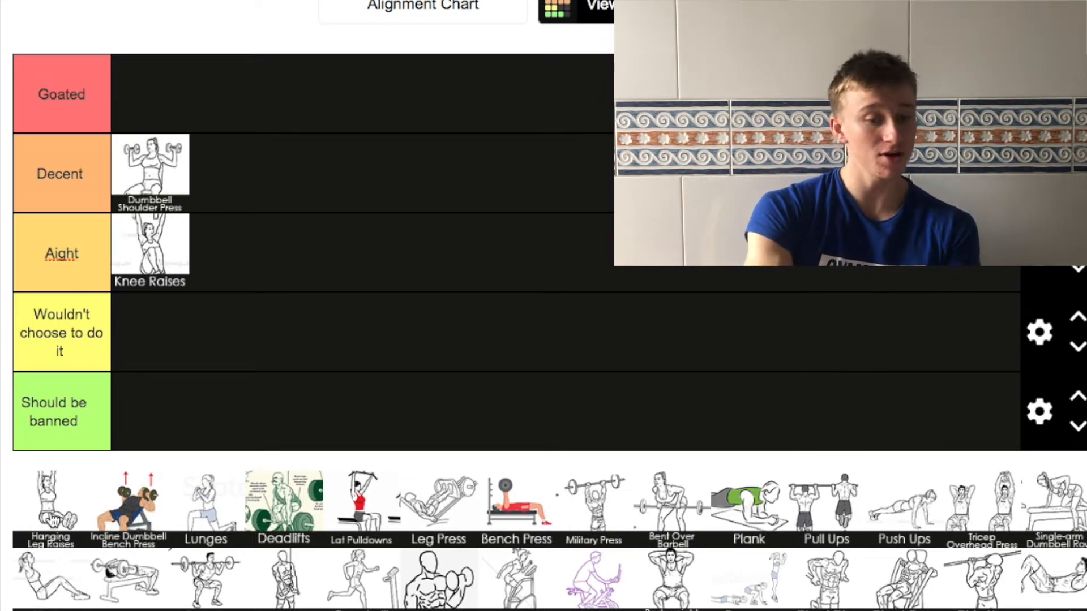
- Place Hanging Leg Raises in the Decent tier beside Dumbbell Shoulder Press
{"action": "left_click_drag", "start_coordinate": [50, 499], "coordinate": [194, 333]}
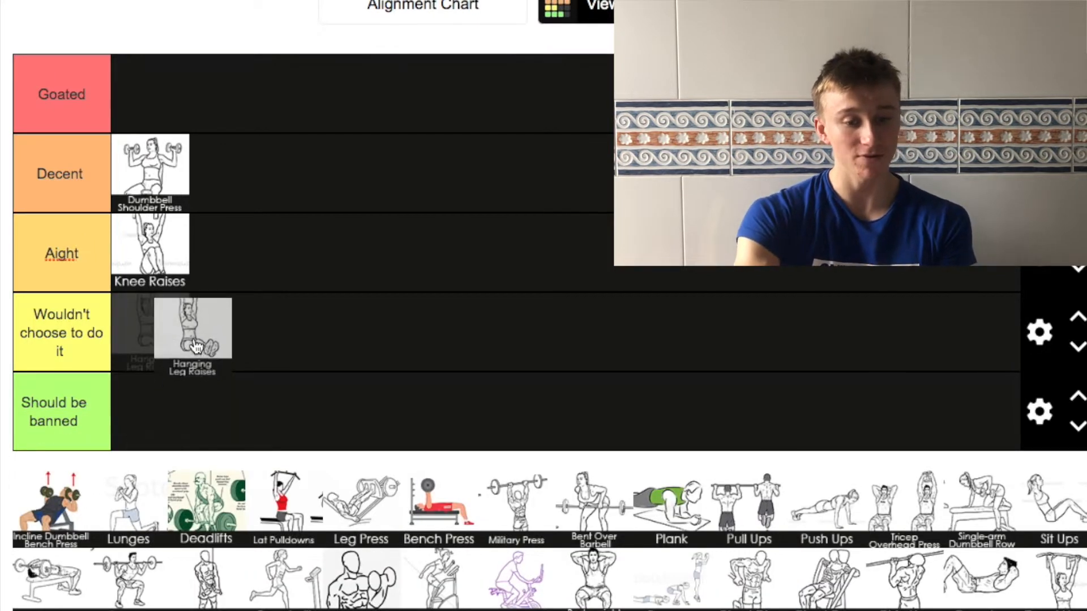
{"action": "left_click_drag", "start_coordinate": [192, 331], "coordinate": [234, 170]}
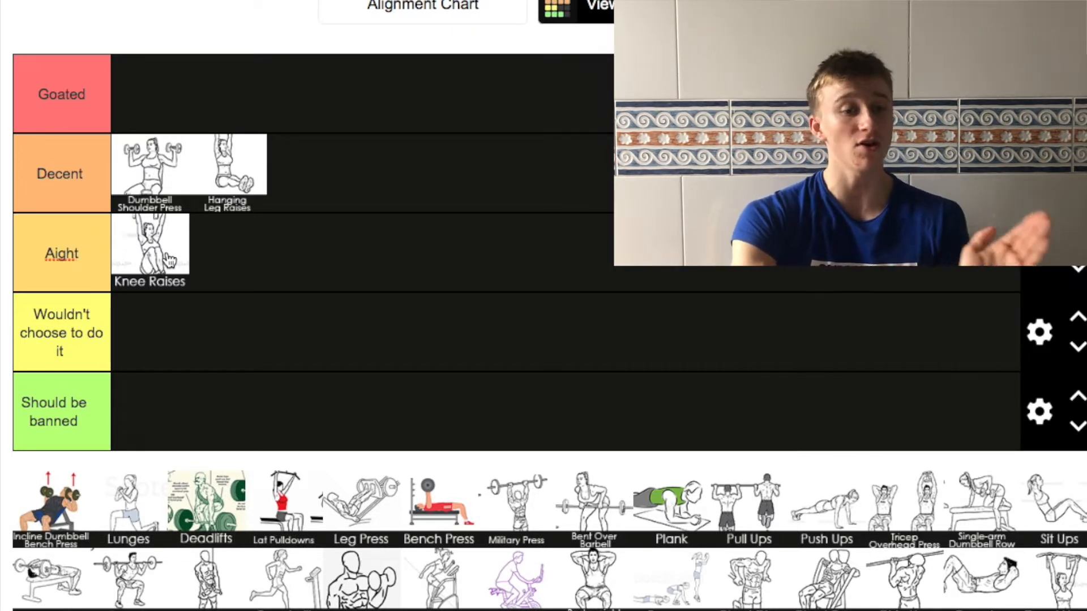
{"action": "mouse_move", "coordinate": [34, 260]}
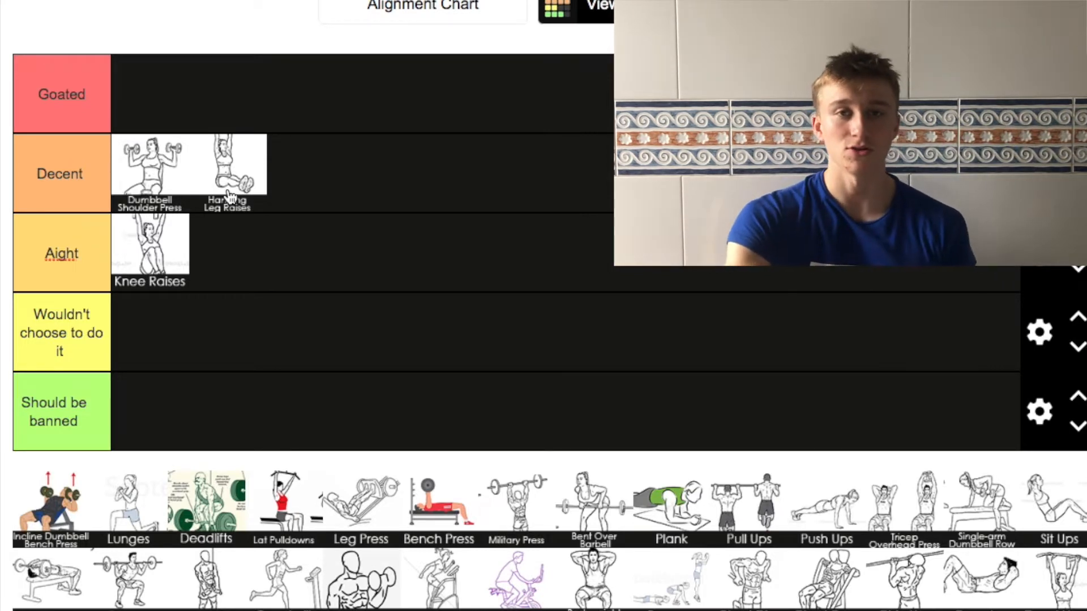
- Place Incline Dumbbell Bench Press as the third exercise in the Decent tier
{"action": "left_click_drag", "start_coordinate": [50, 499], "coordinate": [245, 346]}
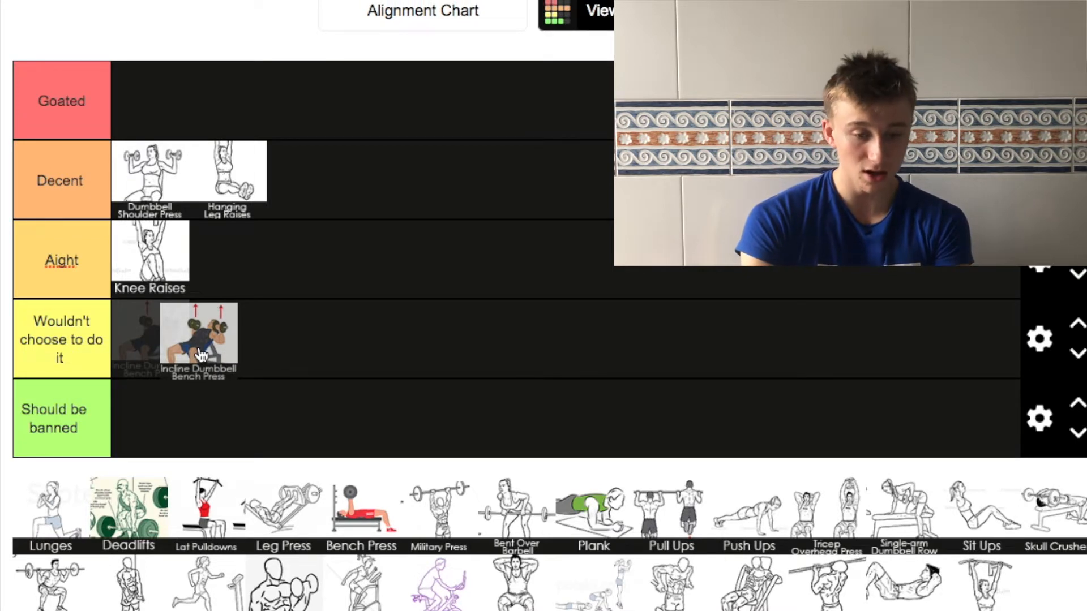
{"action": "left_click_drag", "start_coordinate": [198, 338], "coordinate": [303, 181]}
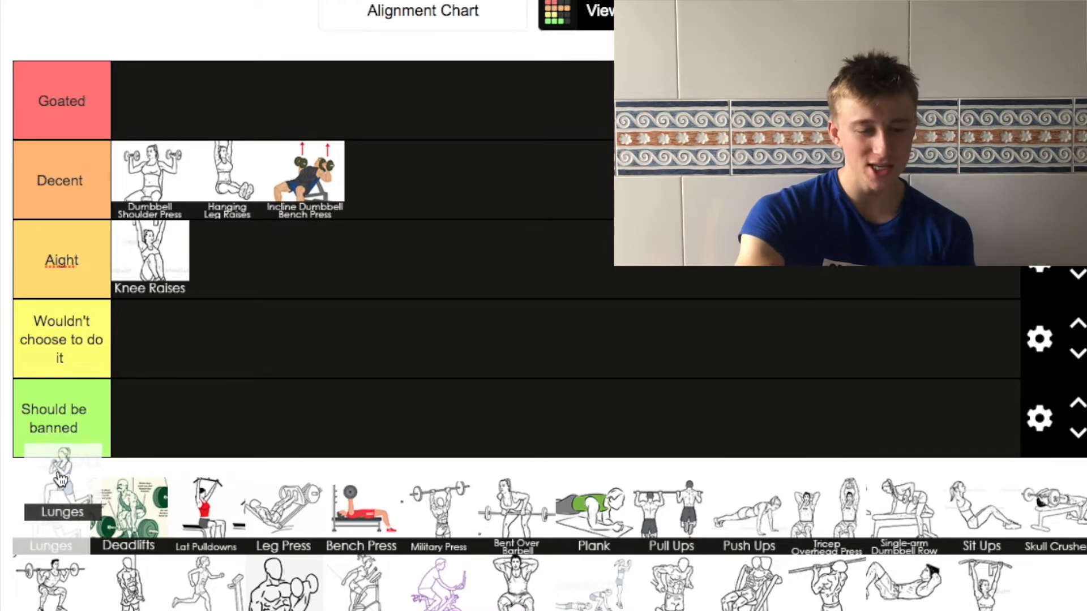
- Place Lunges at the end of the Decent tier
{"action": "left_click_drag", "start_coordinate": [62, 499], "coordinate": [247, 287]}
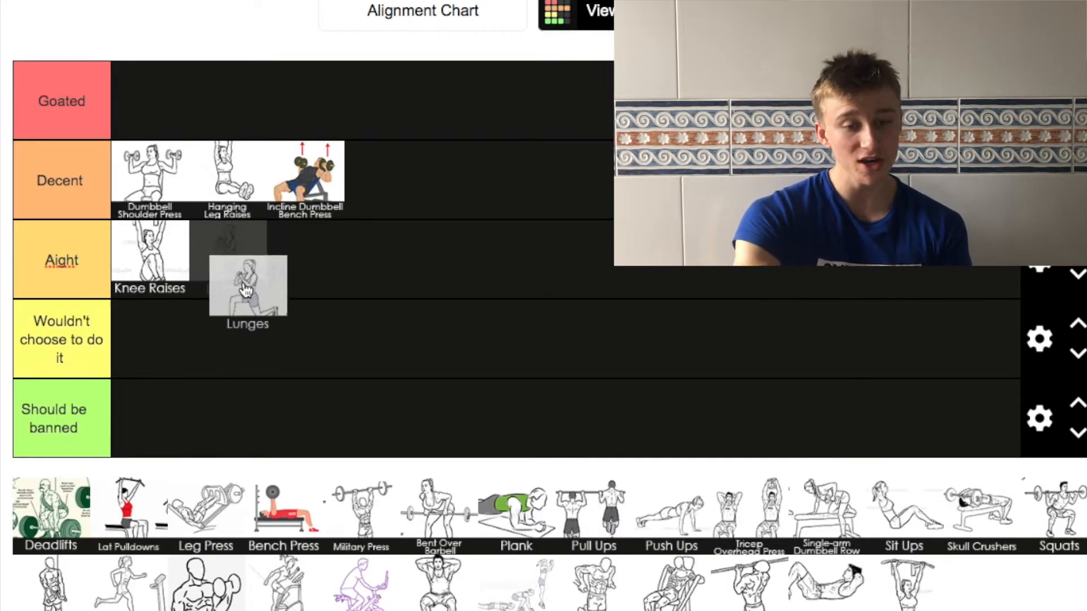
{"action": "left_click_drag", "start_coordinate": [247, 288], "coordinate": [404, 179]}
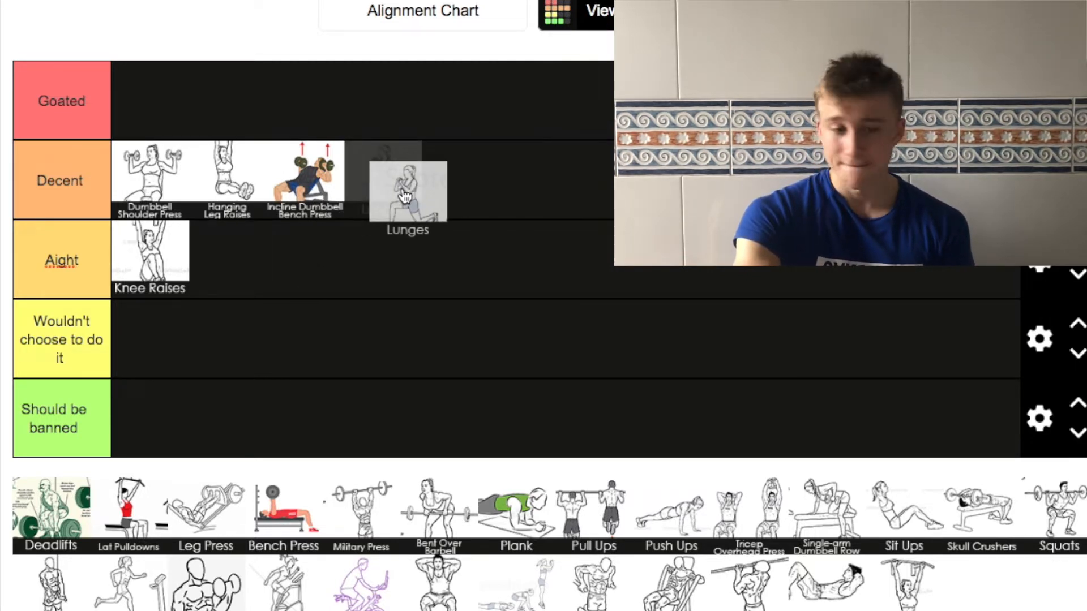
{"action": "left_click_drag", "start_coordinate": [408, 191], "coordinate": [424, 176]}
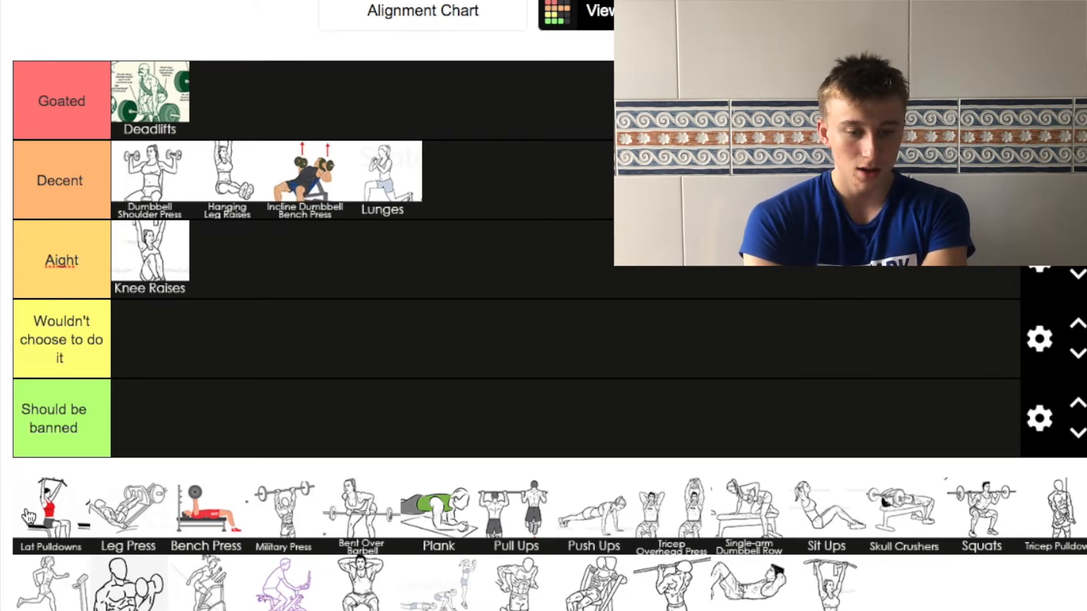
- Place Lat Pulldowns and Leg Press in Decent, and Bench Press in Goated beside Deadlifts
{"action": "left_click_drag", "start_coordinate": [50, 506], "coordinate": [451, 180]}
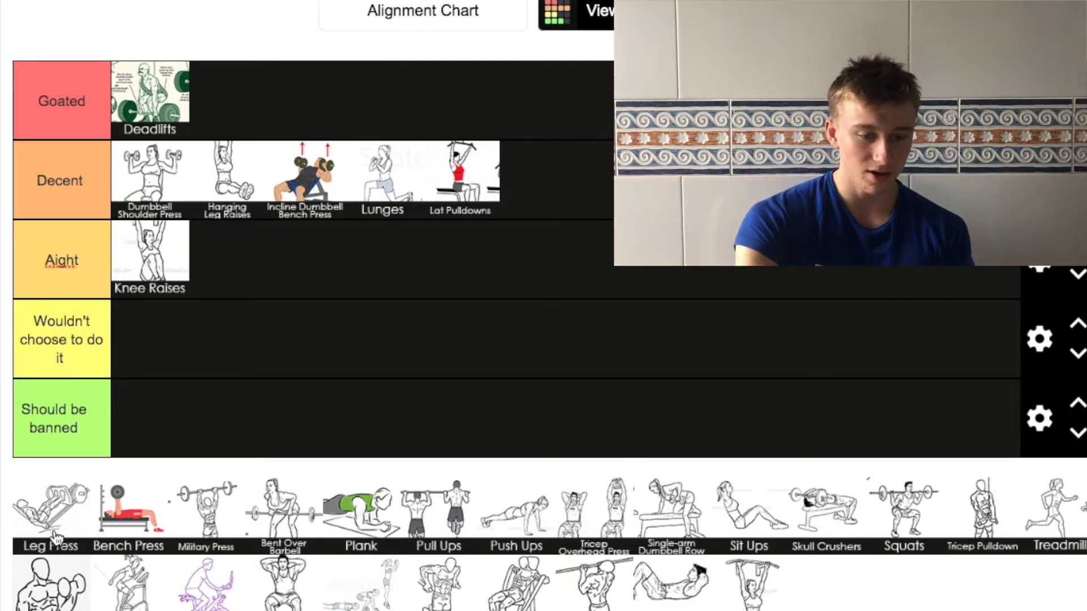
{"action": "left_click_drag", "start_coordinate": [50, 506], "coordinate": [66, 375]}
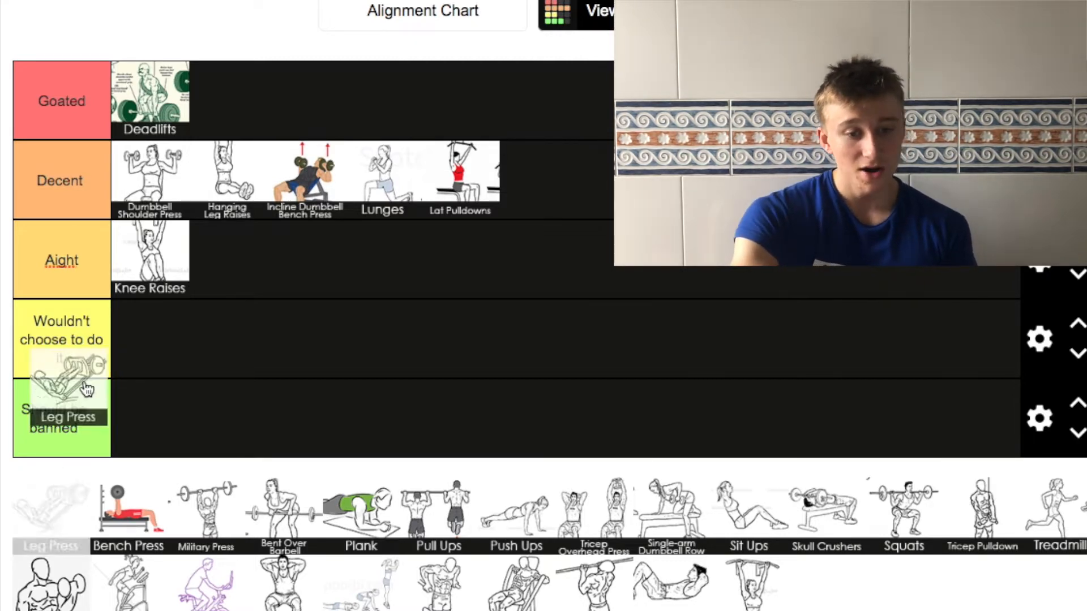
{"action": "left_click_drag", "start_coordinate": [63, 381], "coordinate": [537, 173]}
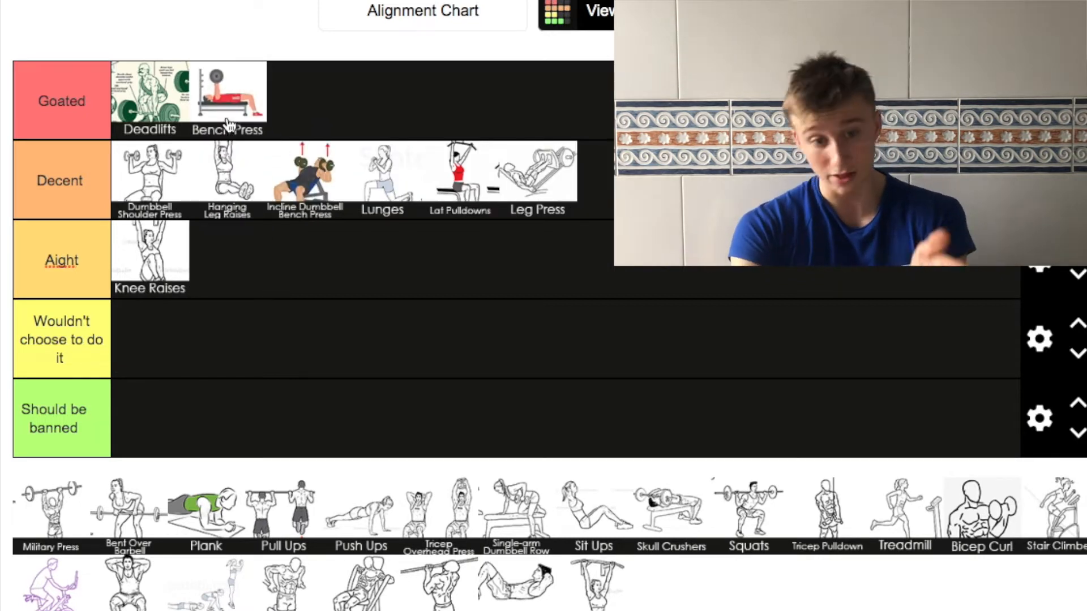
{"action": "left_click_drag", "start_coordinate": [227, 93], "coordinate": [104, 93]}
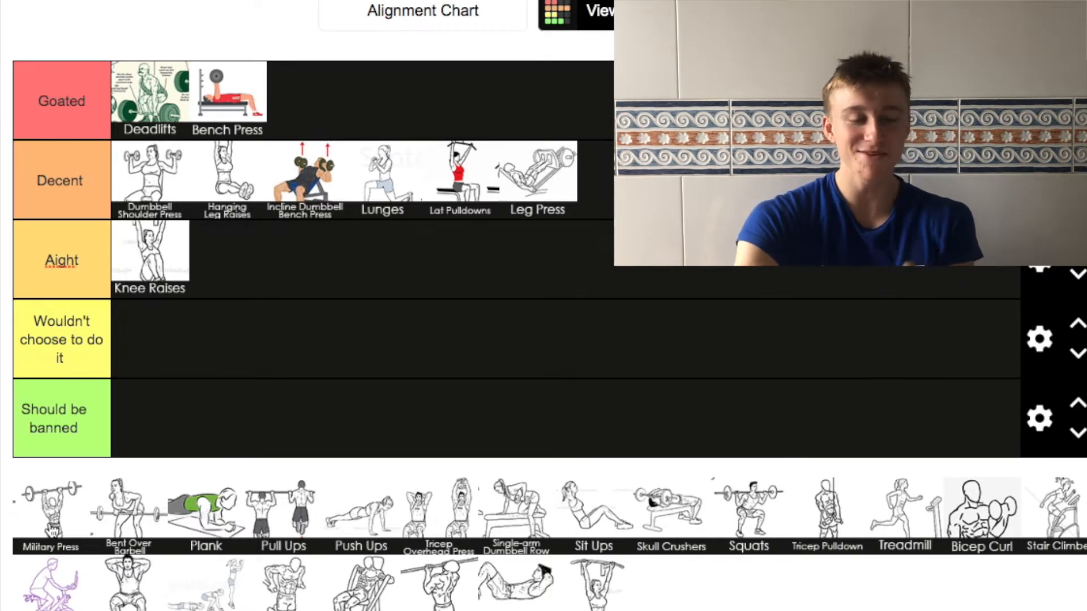
- Place Military Press in Goated after briefly weighing it against Decent
{"action": "left_click_drag", "start_coordinate": [50, 505], "coordinate": [374, 87]}
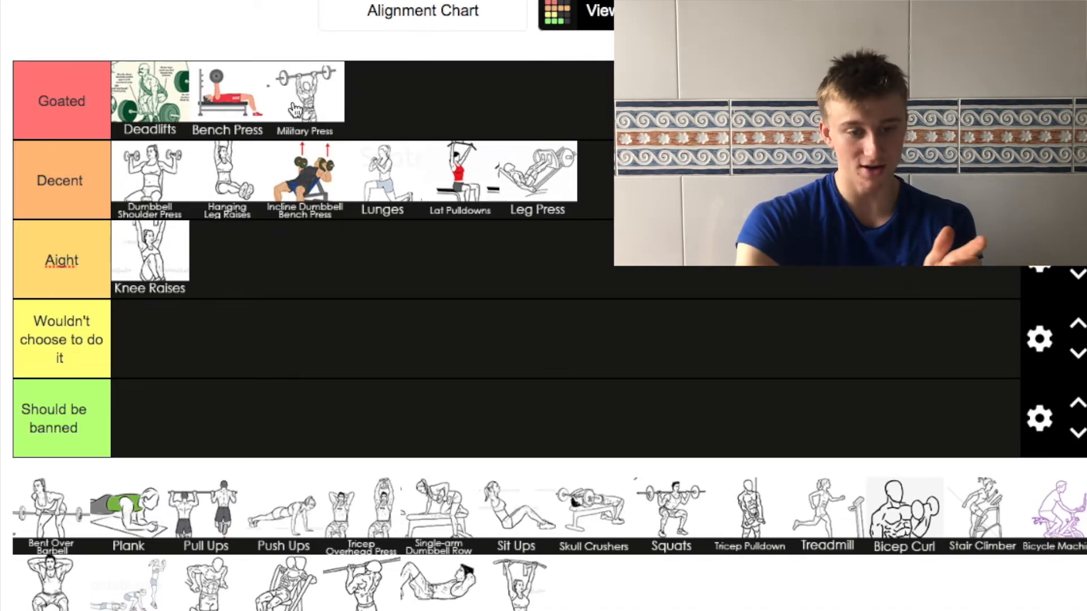
{"action": "left_click_drag", "start_coordinate": [305, 97], "coordinate": [377, 139]}
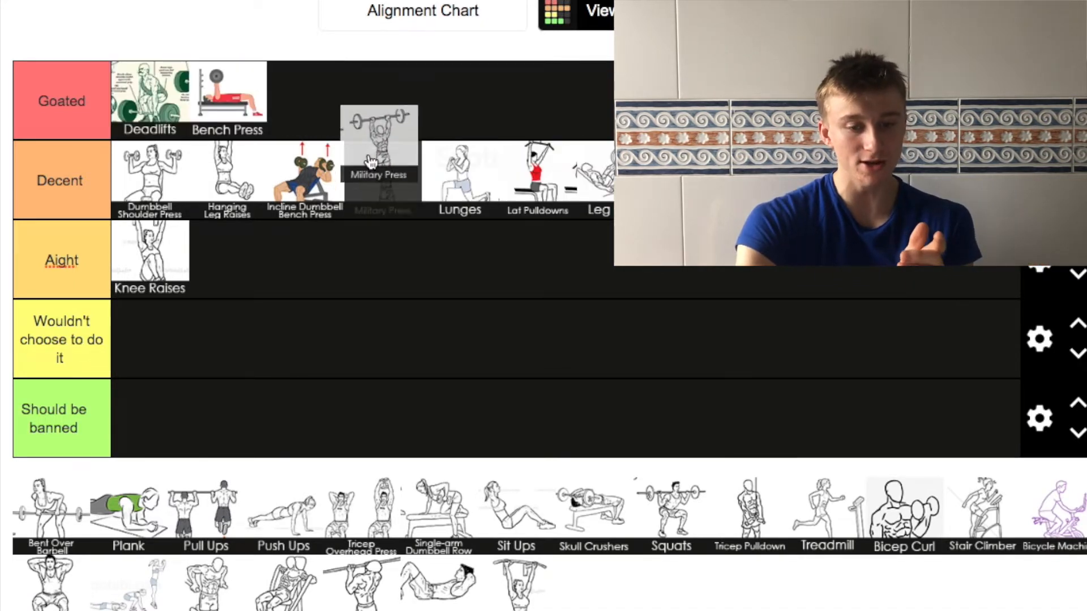
{"action": "left_click_drag", "start_coordinate": [377, 149], "coordinate": [303, 94]}
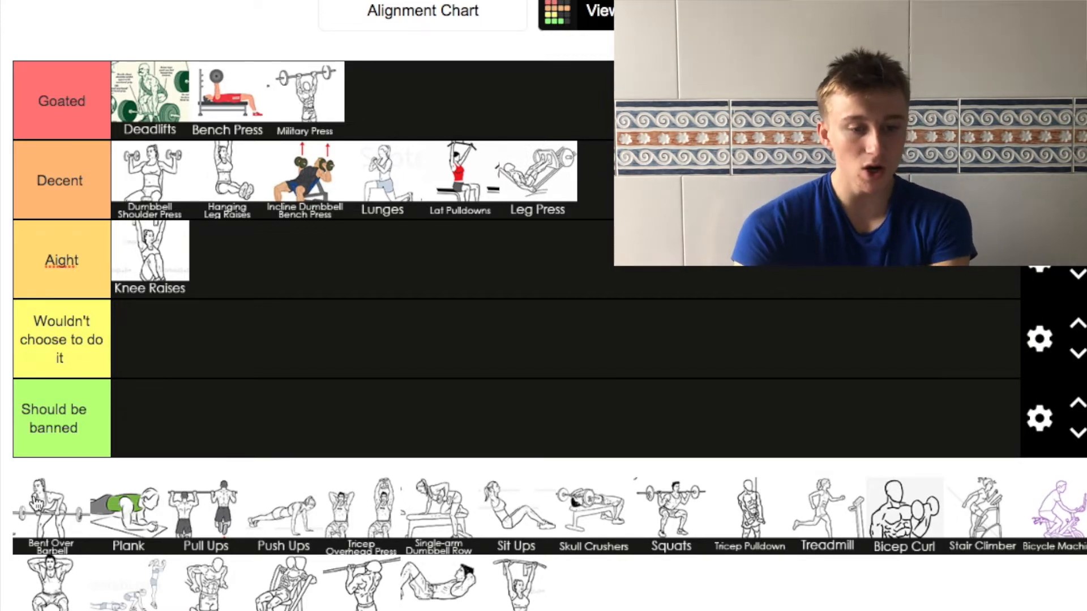
- Place Bent Over Barbell in the Aight tier alongside Knee Raises
{"action": "left_click_drag", "start_coordinate": [50, 506], "coordinate": [227, 259]}
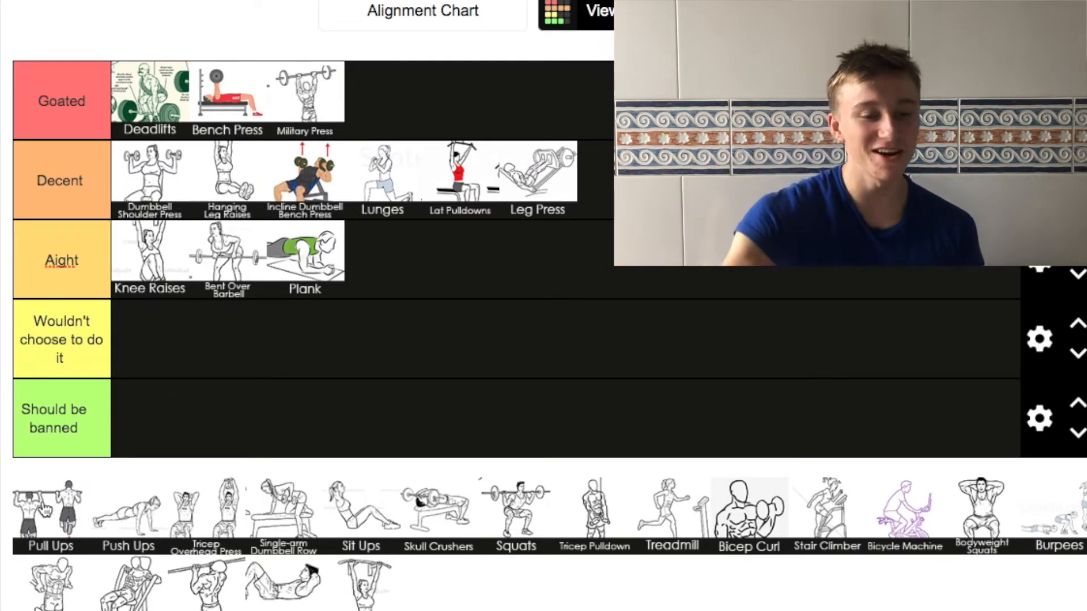
- Place Pull Ups in Goated right after Deadlifts
{"action": "left_click_drag", "start_coordinate": [50, 506], "coordinate": [373, 104]}
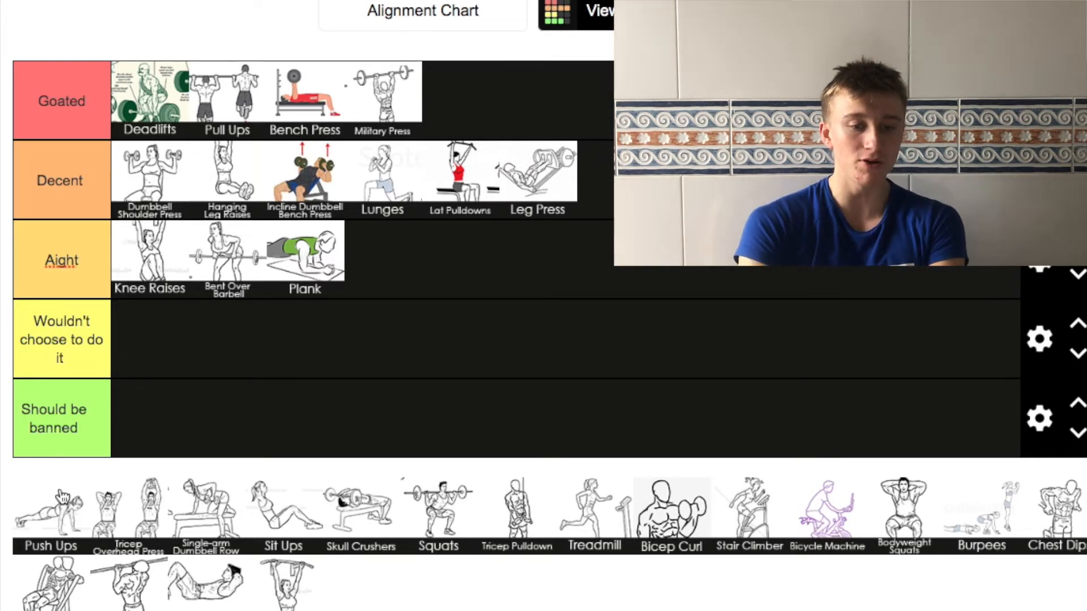
- Settle Push Ups into the Aight tier after hovering it over the lower tiers
{"action": "left_click_drag", "start_coordinate": [49, 506], "coordinate": [181, 368]}
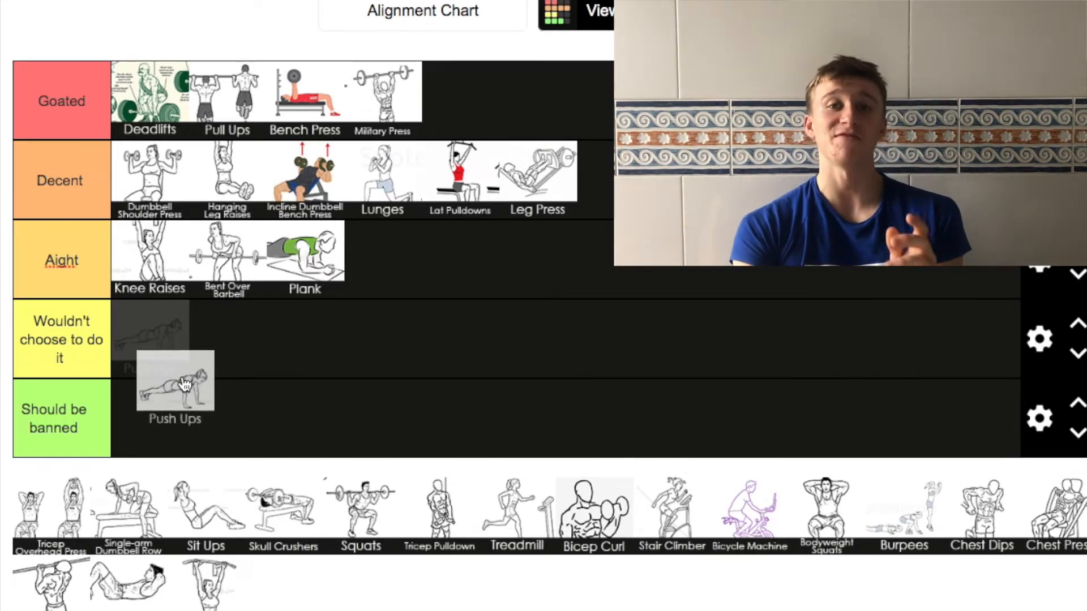
{"action": "left_click_drag", "start_coordinate": [175, 381], "coordinate": [269, 374]}
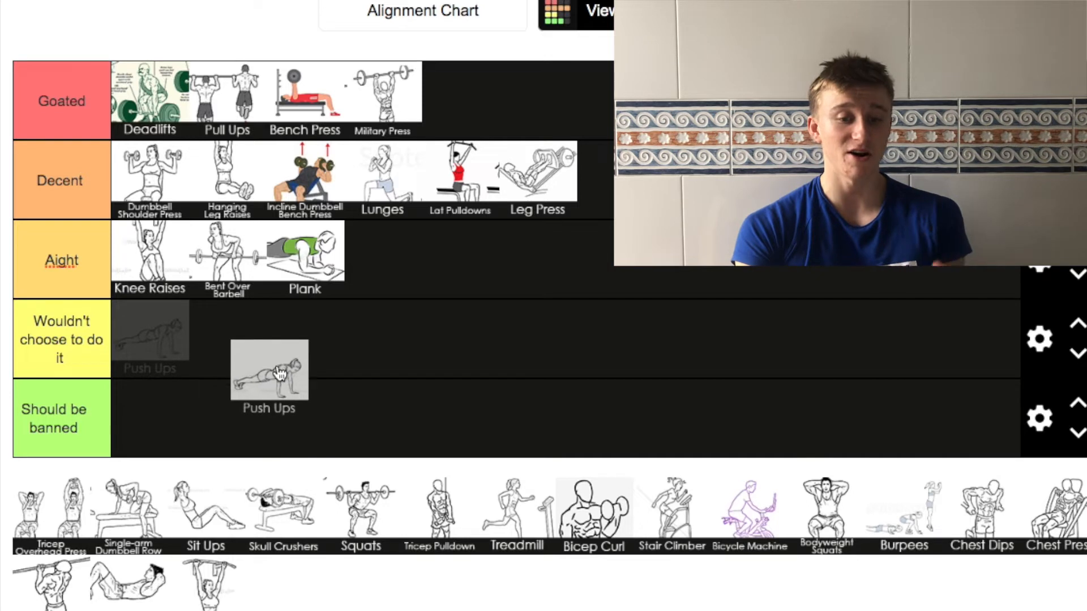
{"action": "left_click_drag", "start_coordinate": [269, 374], "coordinate": [469, 260]}
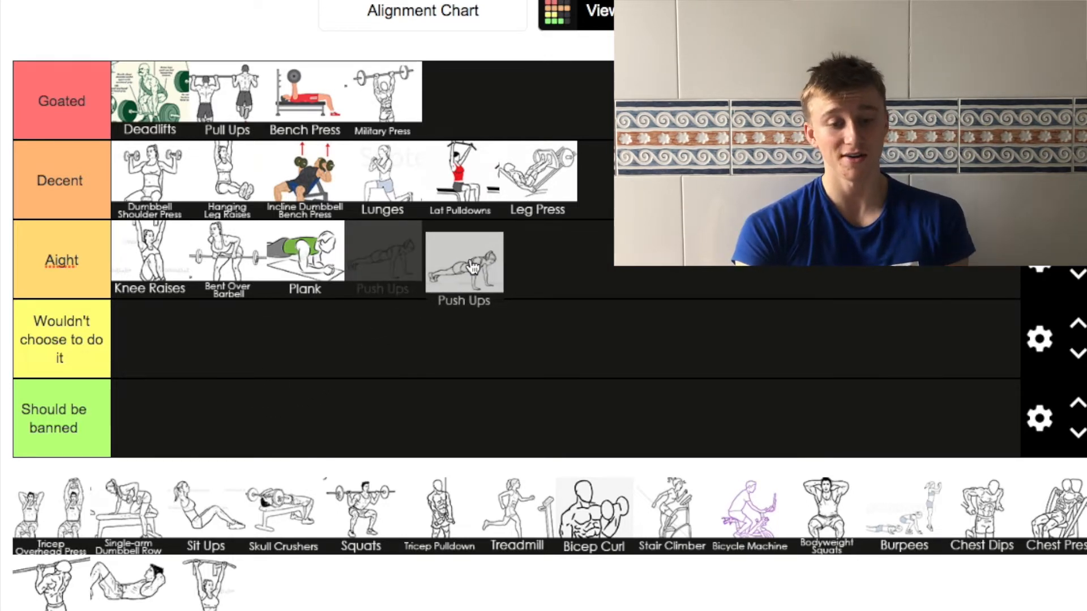
{"action": "left_click_drag", "start_coordinate": [463, 262], "coordinate": [427, 357]}
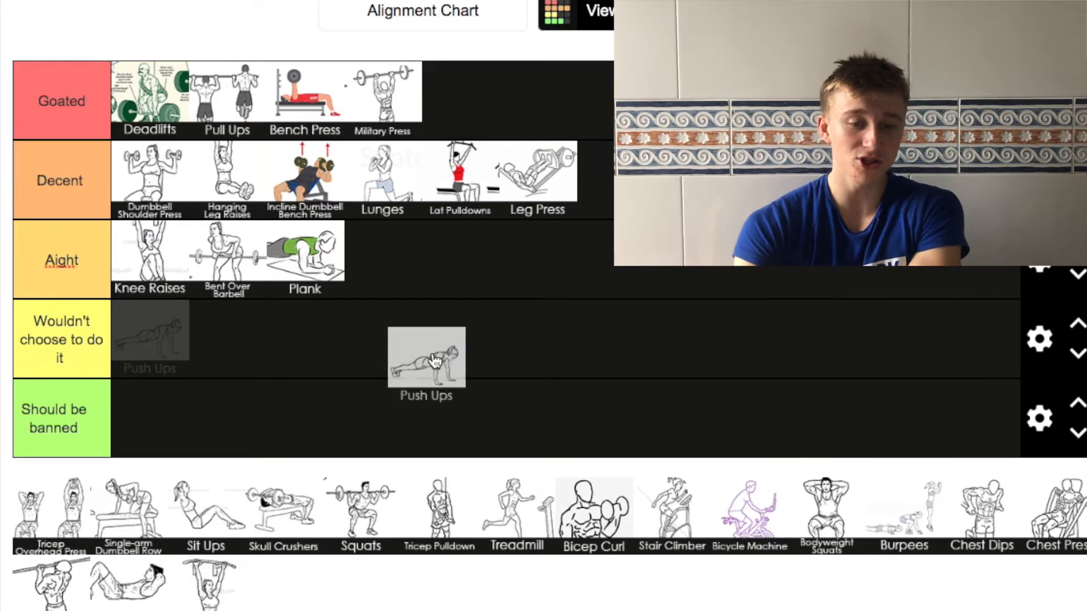
{"action": "left_click_drag", "start_coordinate": [426, 357], "coordinate": [442, 290]}
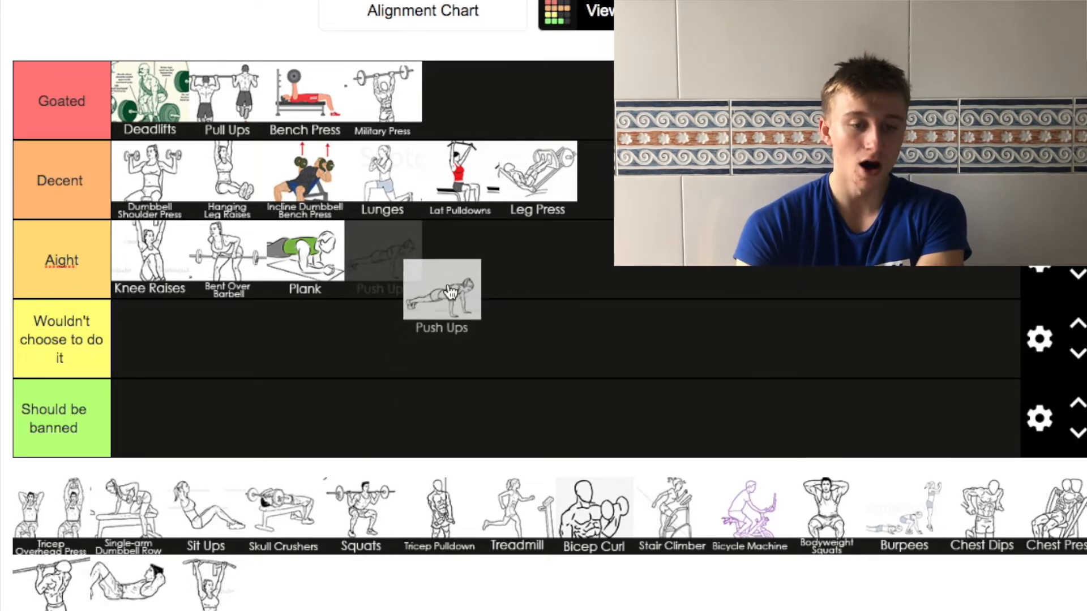
{"action": "left_click_drag", "start_coordinate": [441, 291], "coordinate": [382, 253]}
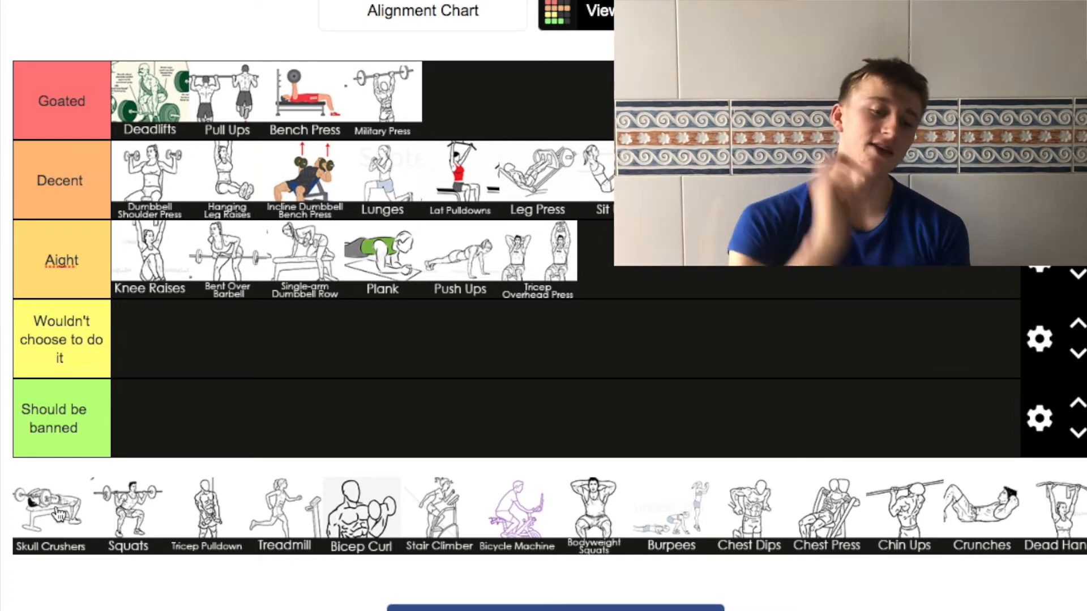
- Move Skull Crushers from the unranked pool up toward the lower tiers
{"action": "left_click_drag", "start_coordinate": [48, 509], "coordinate": [69, 433]}
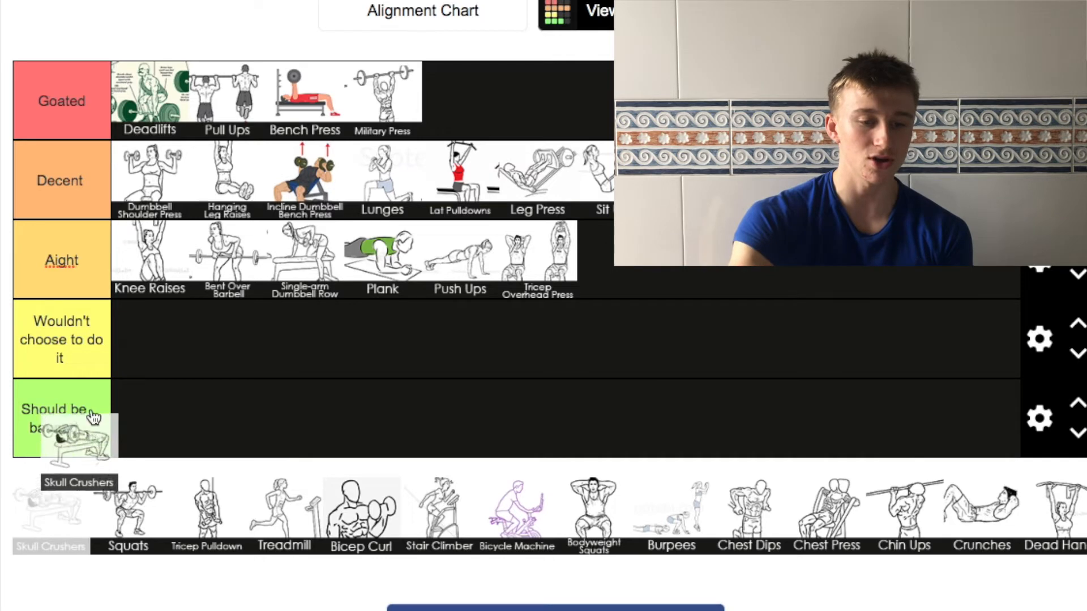
{"action": "left_click_drag", "start_coordinate": [66, 436], "coordinate": [151, 331]}
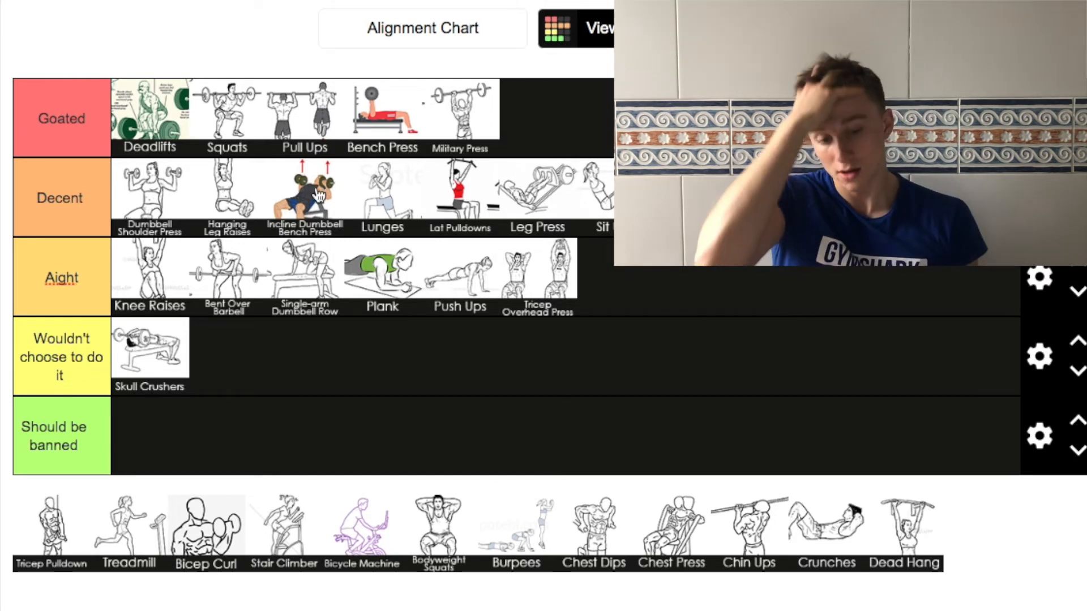
{"action": "mouse_move", "coordinate": [40, 562]}
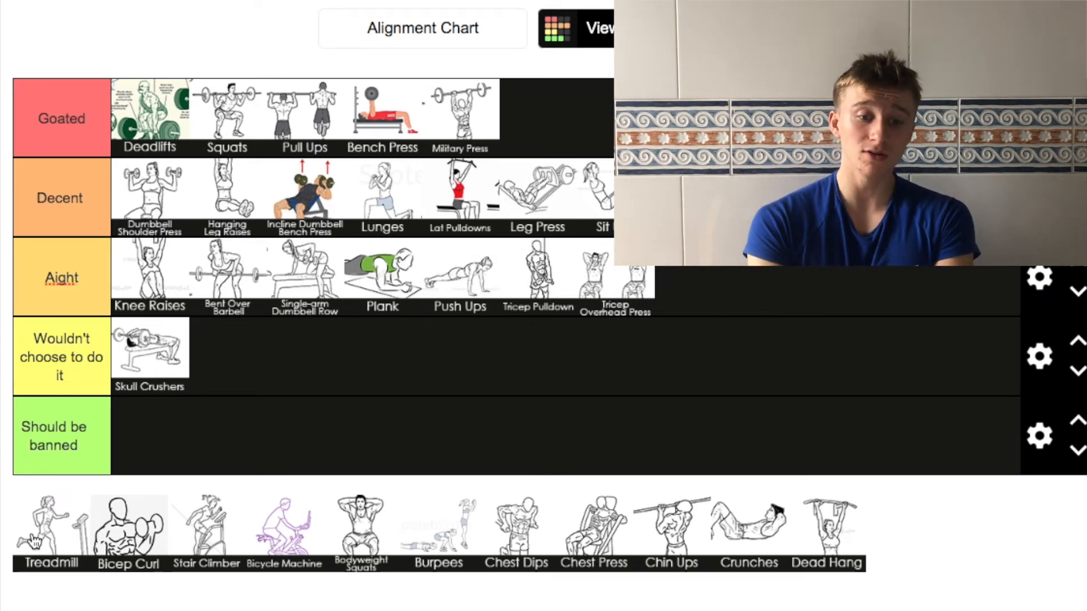
- Rank Treadmill and then Stair Climber in the Should be banned tier
{"action": "left_click_drag", "start_coordinate": [49, 530], "coordinate": [139, 437]}
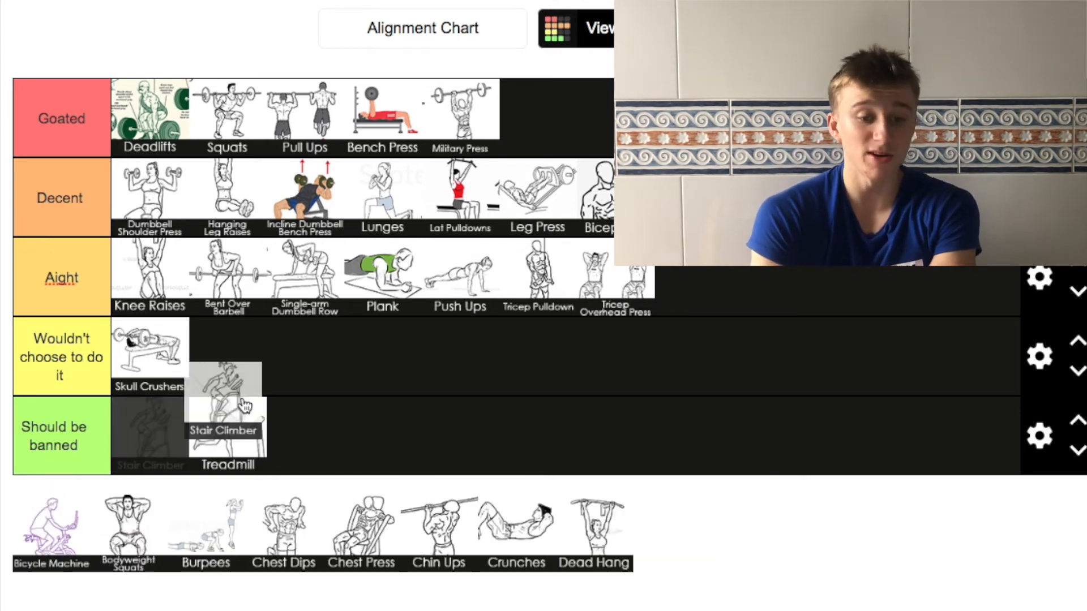
{"action": "left_click_drag", "start_coordinate": [240, 388], "coordinate": [240, 430]}
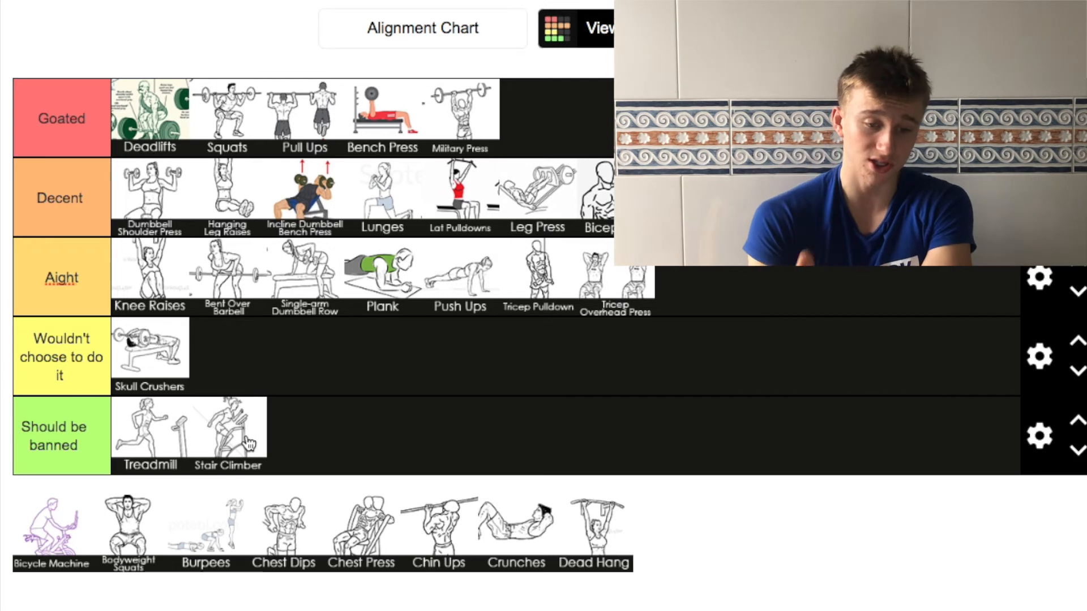
{"action": "mouse_move", "coordinate": [62, 533]}
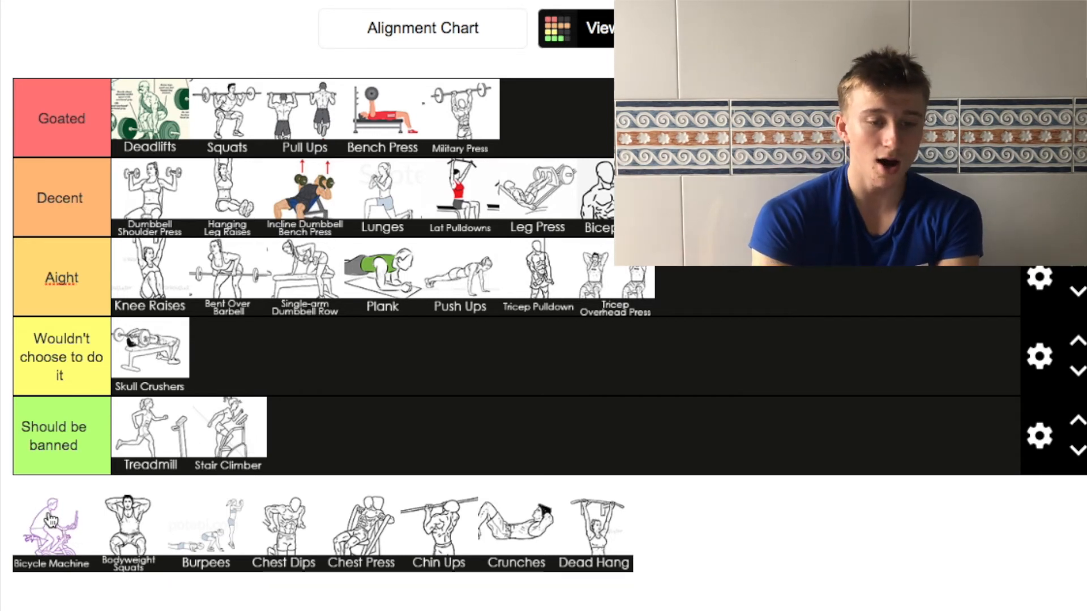
- Place Bicycle Machine and Bodyweight Squats side by side in the Wouldn't choose to do it tier
{"action": "left_click_drag", "start_coordinate": [52, 523], "coordinate": [228, 355]}
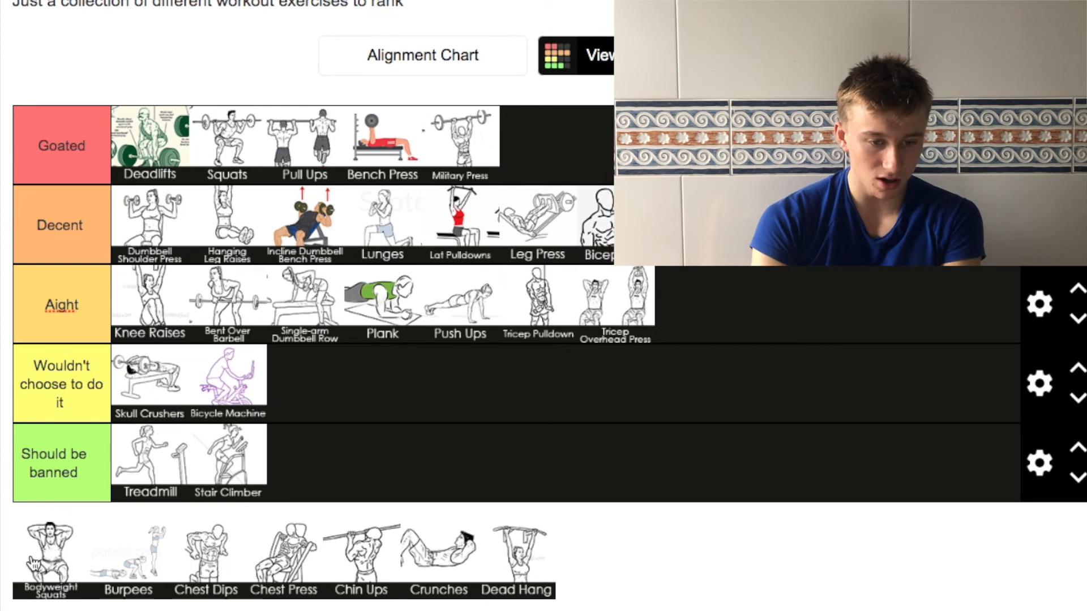
{"action": "left_click_drag", "start_coordinate": [50, 556], "coordinate": [388, 388]}
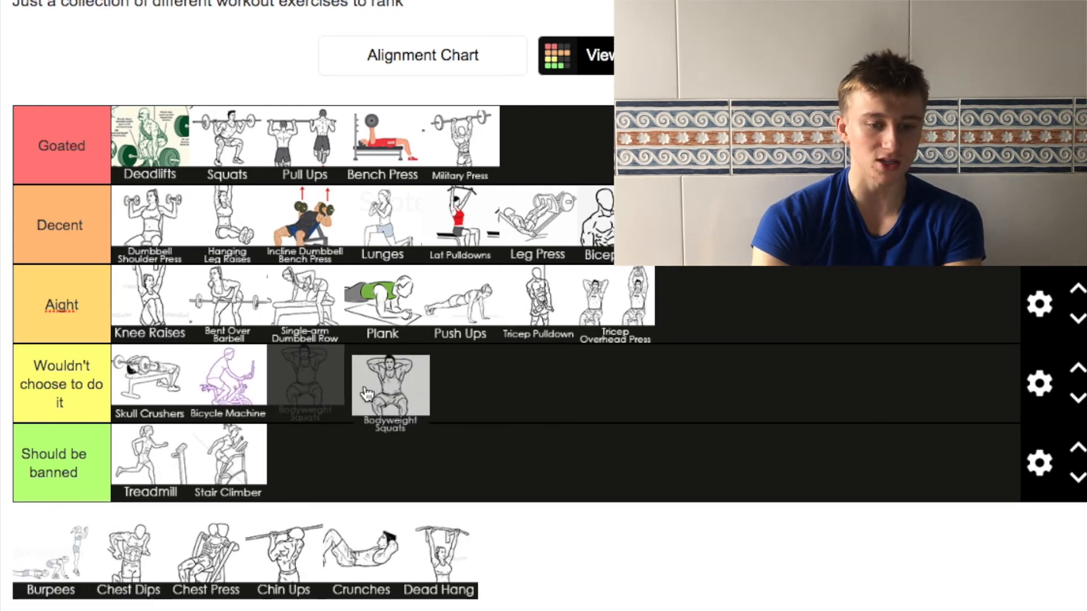
{"action": "left_click_drag", "start_coordinate": [390, 386], "coordinate": [305, 378]}
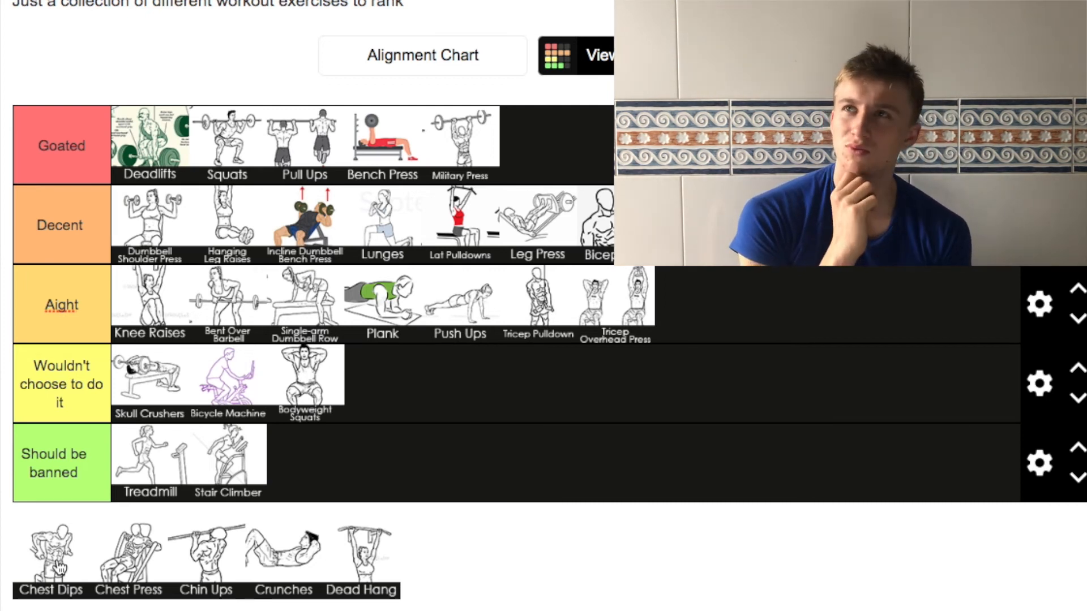
- Move Chest Dips via Should be banned into Aight, positioned after Single-arm Dumbbell Row
{"action": "left_click_drag", "start_coordinate": [50, 555], "coordinate": [157, 454]}
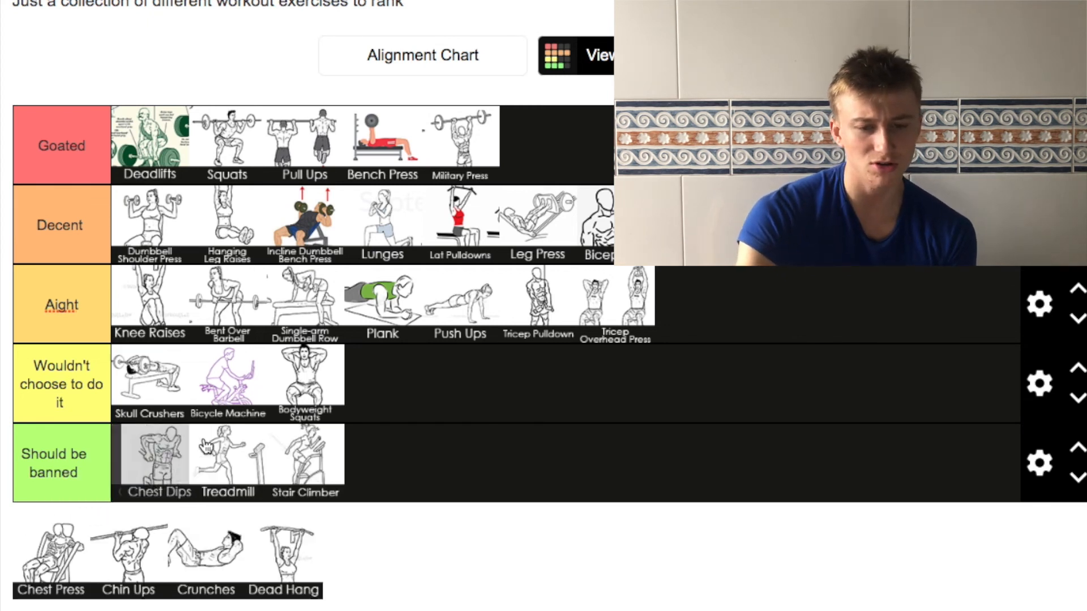
{"action": "left_click_drag", "start_coordinate": [156, 455], "coordinate": [734, 321]}
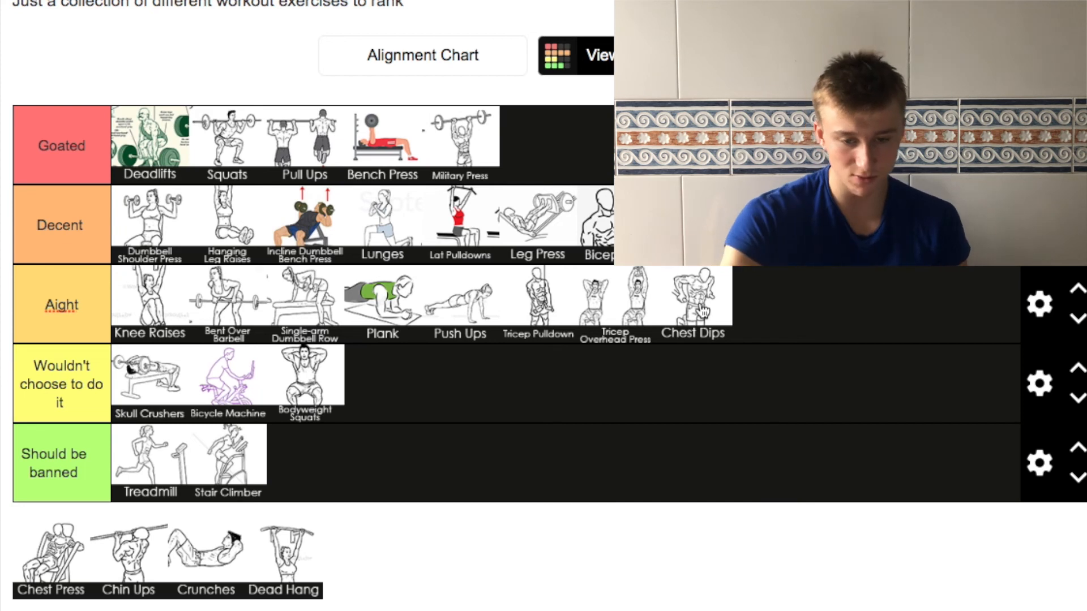
{"action": "left_click_drag", "start_coordinate": [693, 298], "coordinate": [478, 298]}
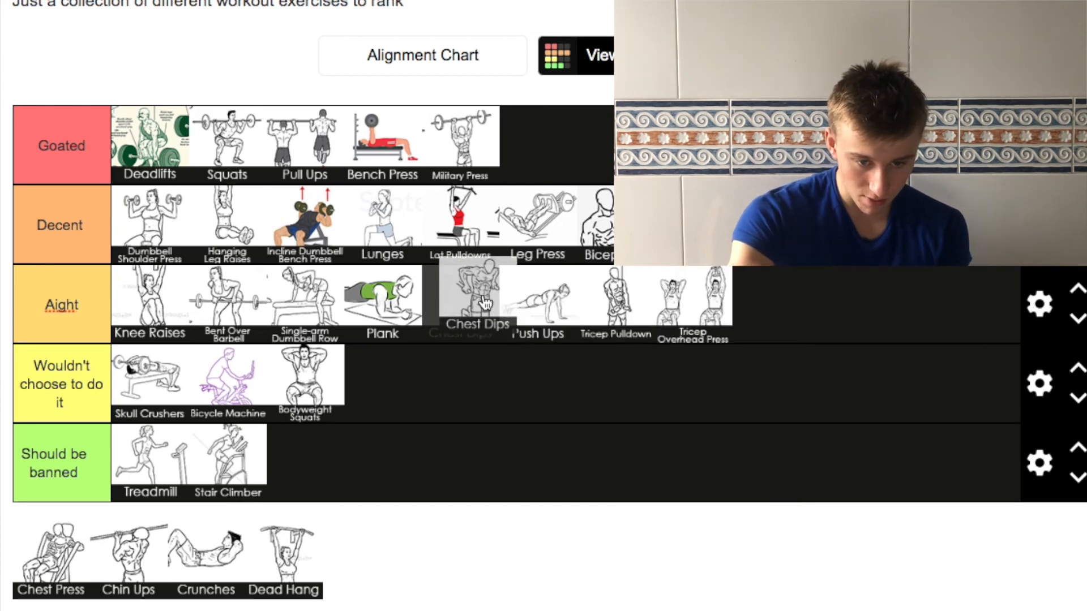
{"action": "left_click_drag", "start_coordinate": [477, 294], "coordinate": [380, 295]}
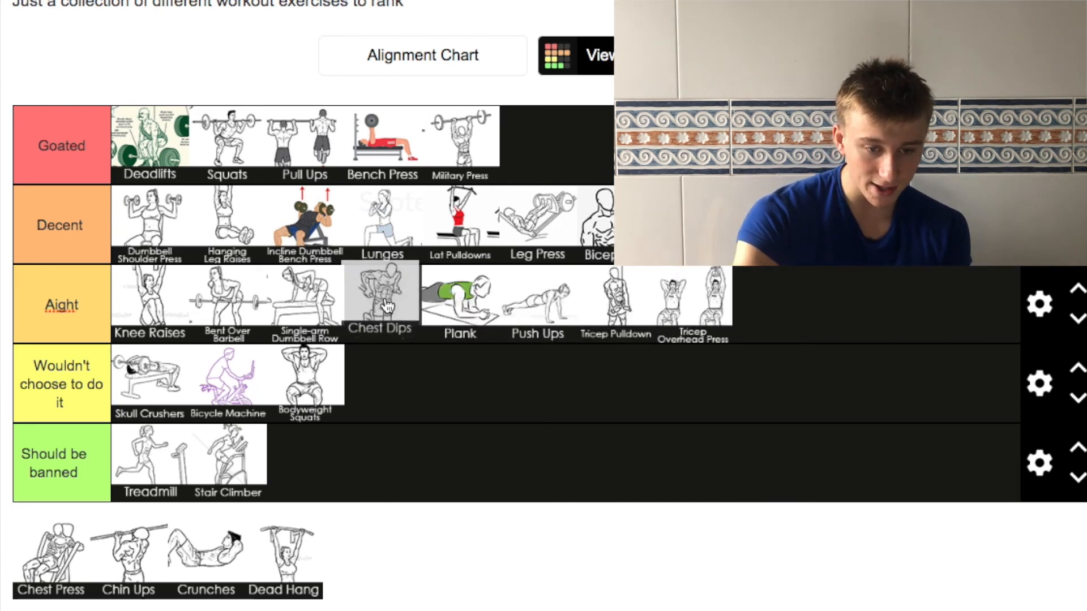